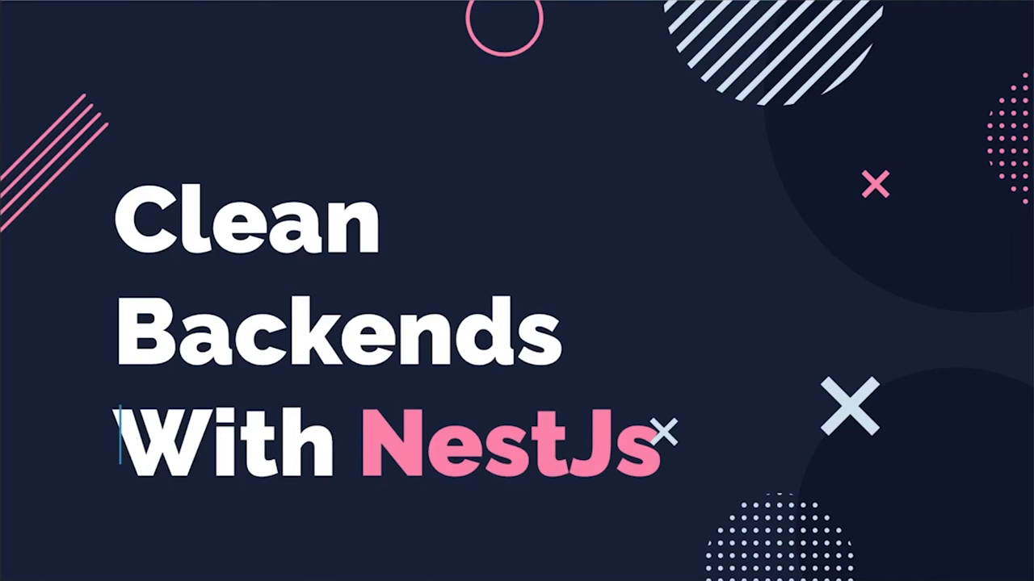
{"action": "mouse_move", "coordinate": [514, 105]}
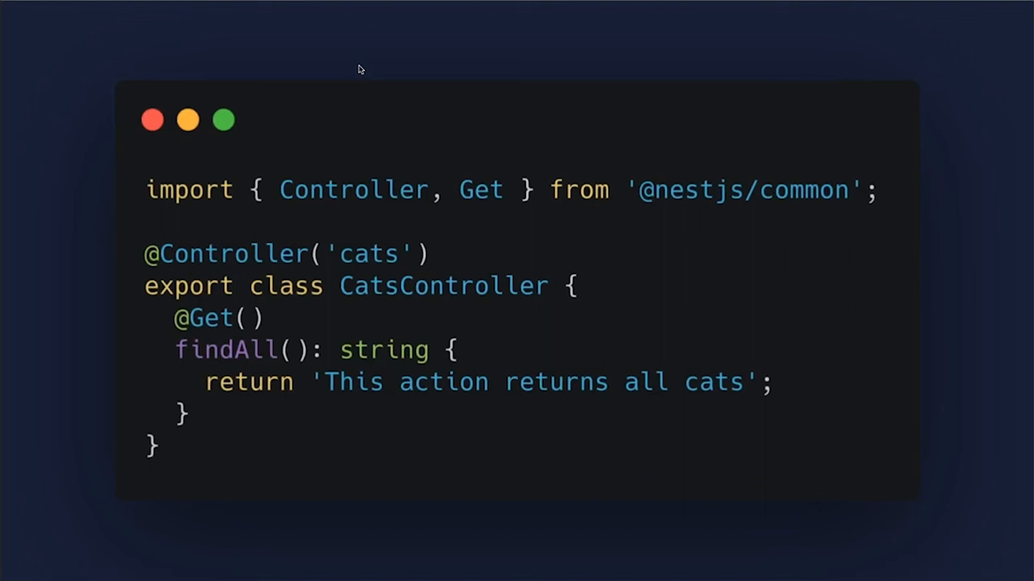
{"action": "mouse_move", "coordinate": [384, 293]}
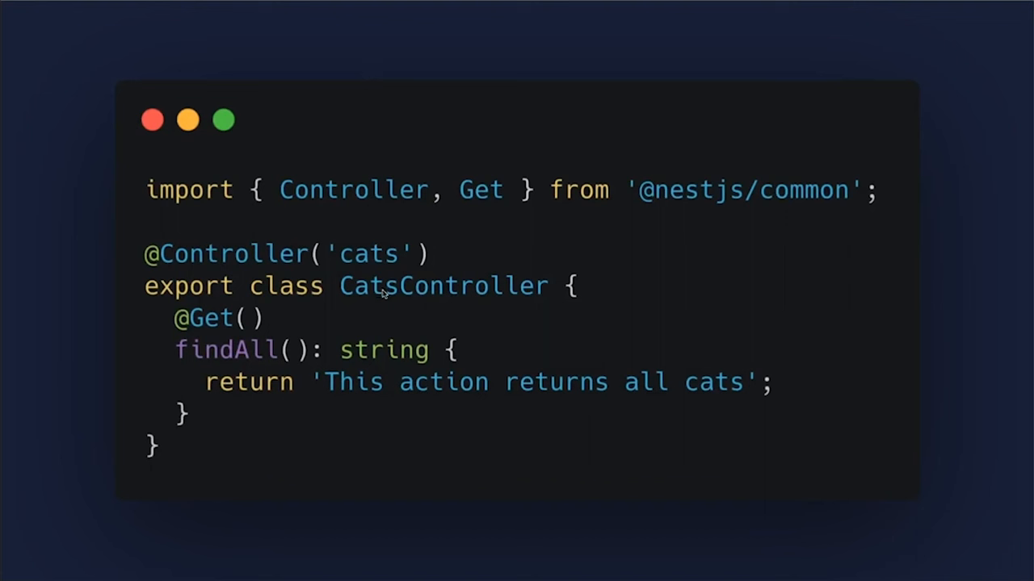
{"action": "mouse_move", "coordinate": [417, 332]}
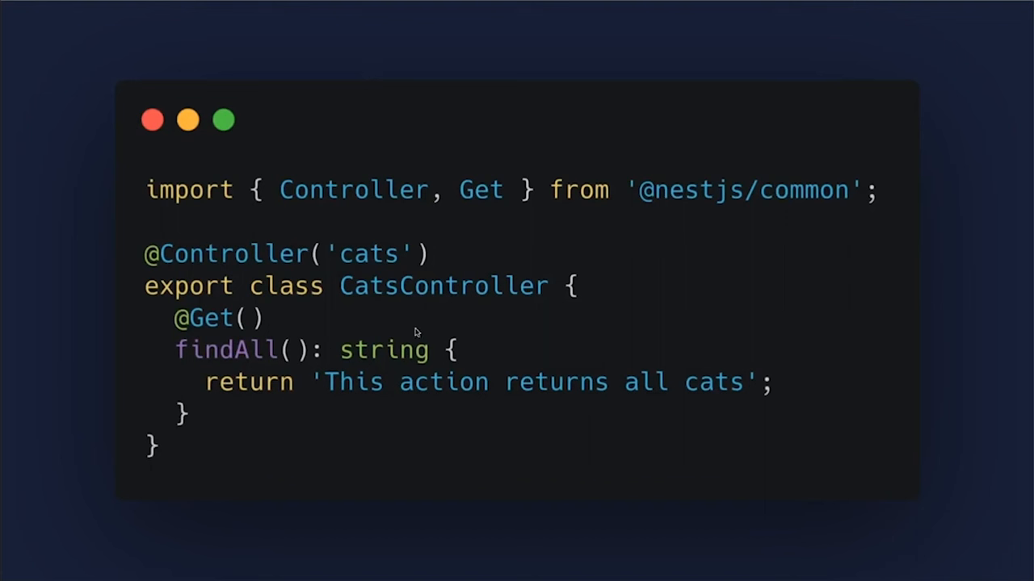
{"action": "mouse_move", "coordinate": [192, 260]}
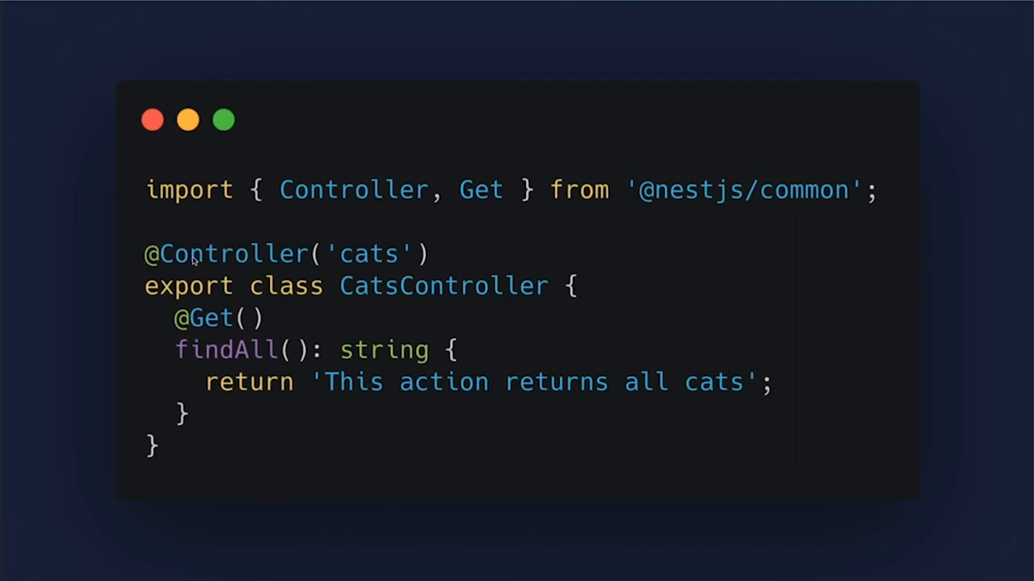
{"action": "mouse_move", "coordinate": [376, 278]}
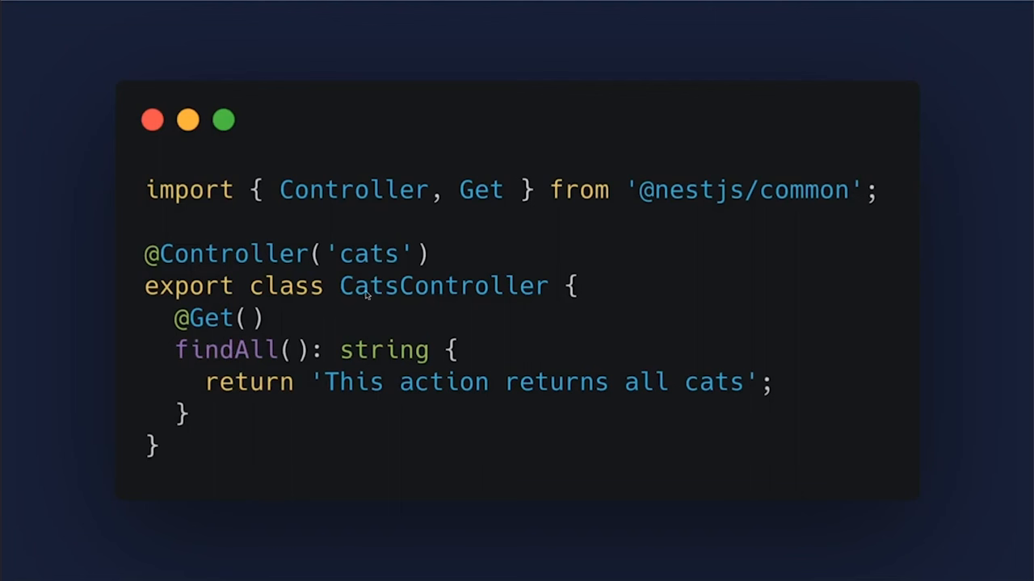
{"action": "mouse_move", "coordinate": [401, 275]}
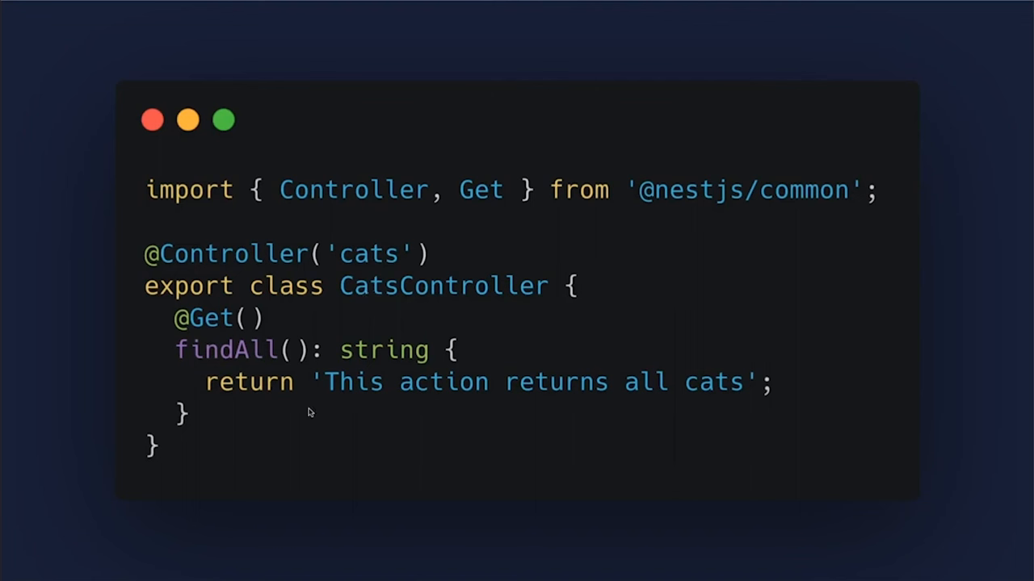
{"action": "mouse_move", "coordinate": [572, 372]}
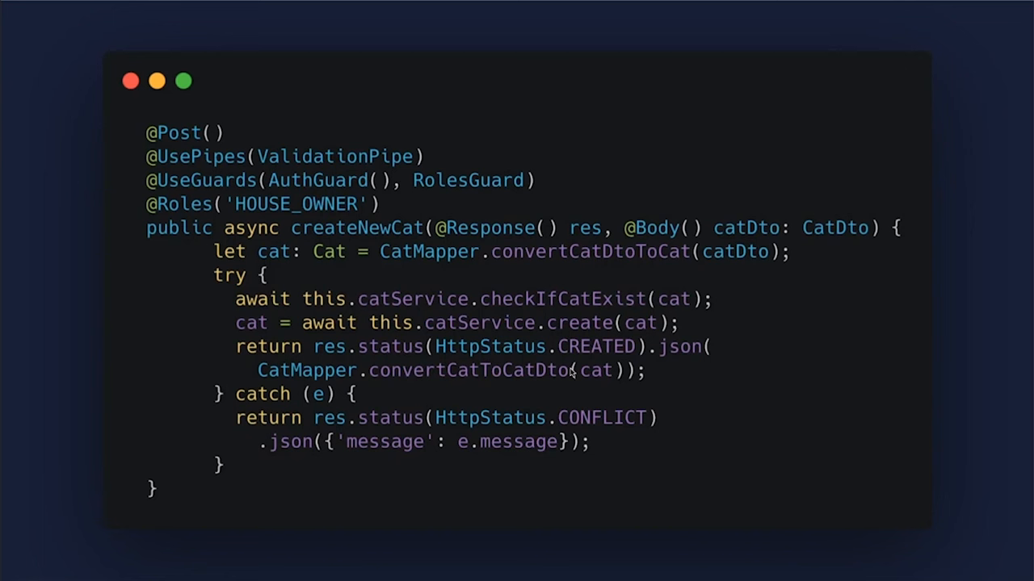
{"action": "mouse_move", "coordinate": [245, 216]}
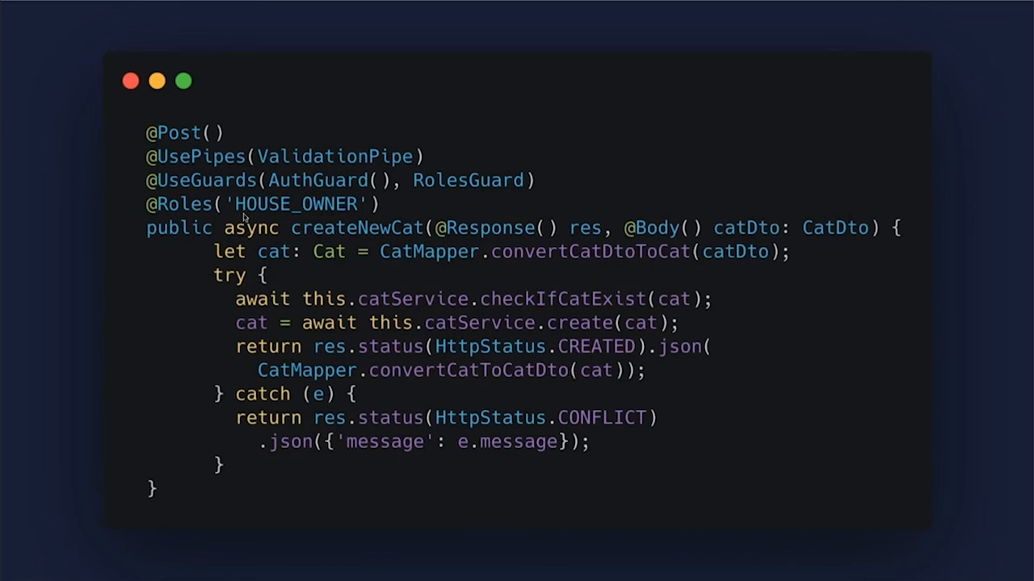
{"action": "mouse_move", "coordinate": [198, 200]}
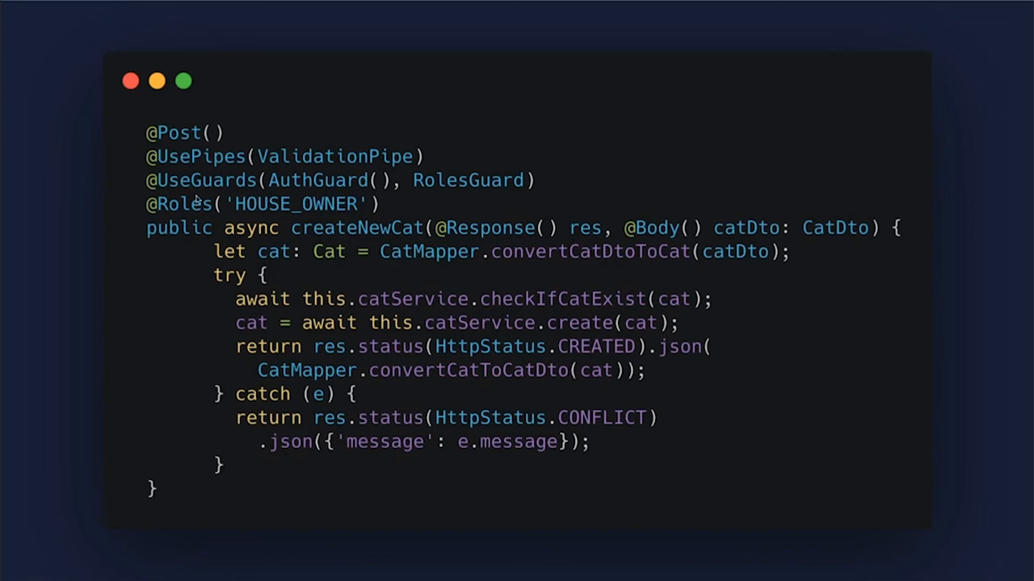
{"action": "mouse_move", "coordinate": [399, 200]}
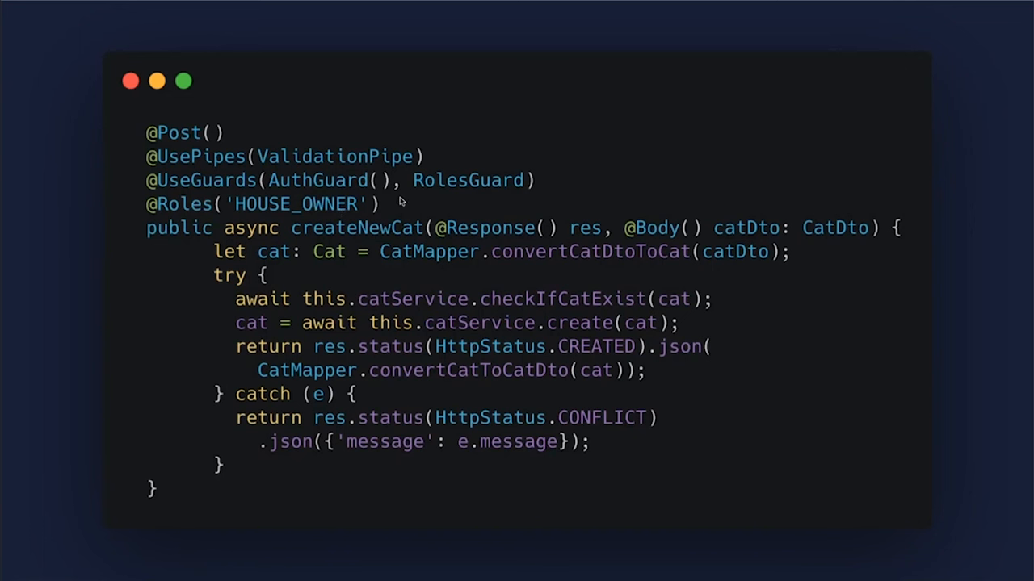
{"action": "mouse_move", "coordinate": [293, 216]}
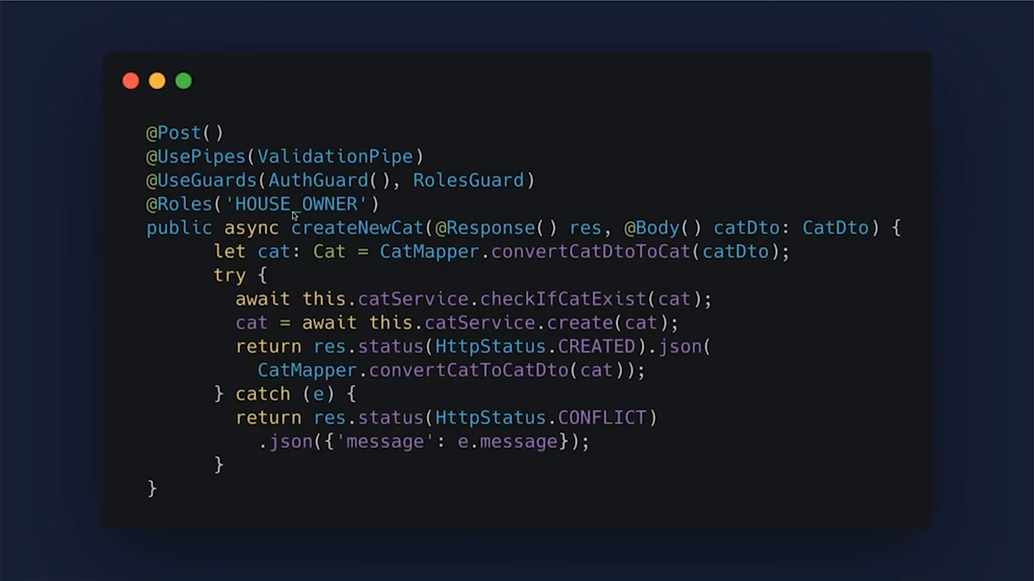
{"action": "mouse_move", "coordinate": [189, 183]}
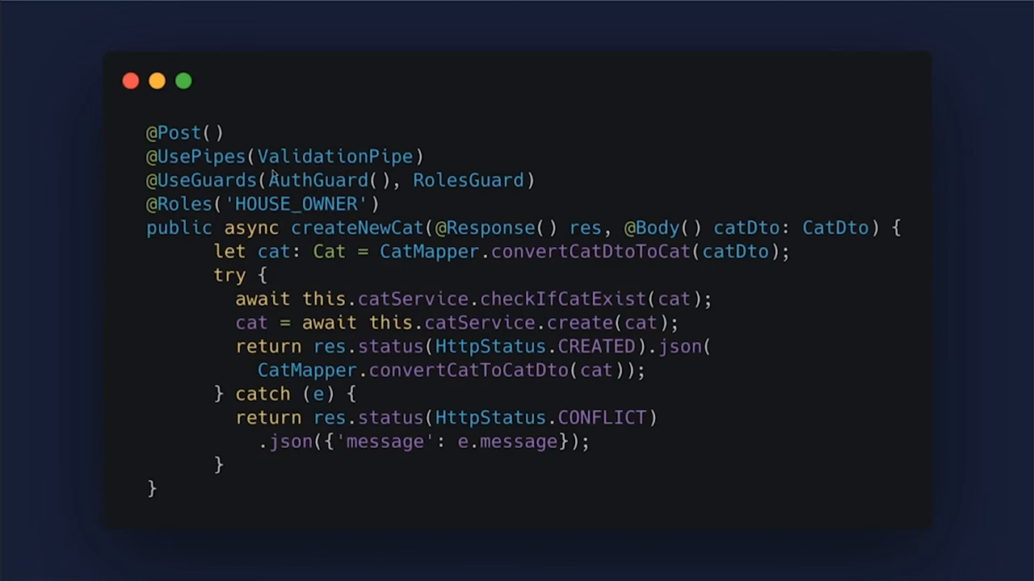
{"action": "mouse_move", "coordinate": [362, 261]}
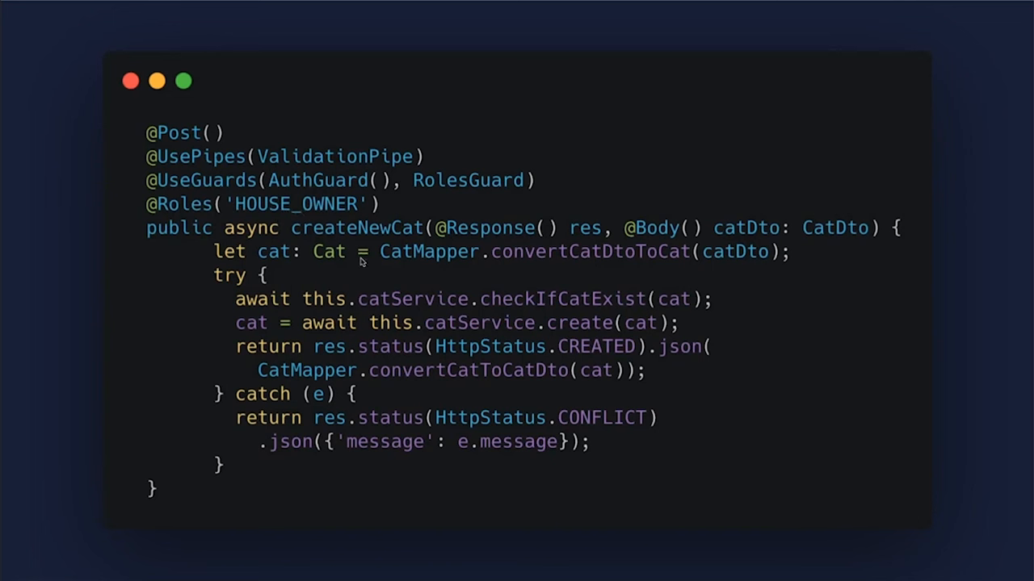
{"action": "mouse_move", "coordinate": [365, 282]}
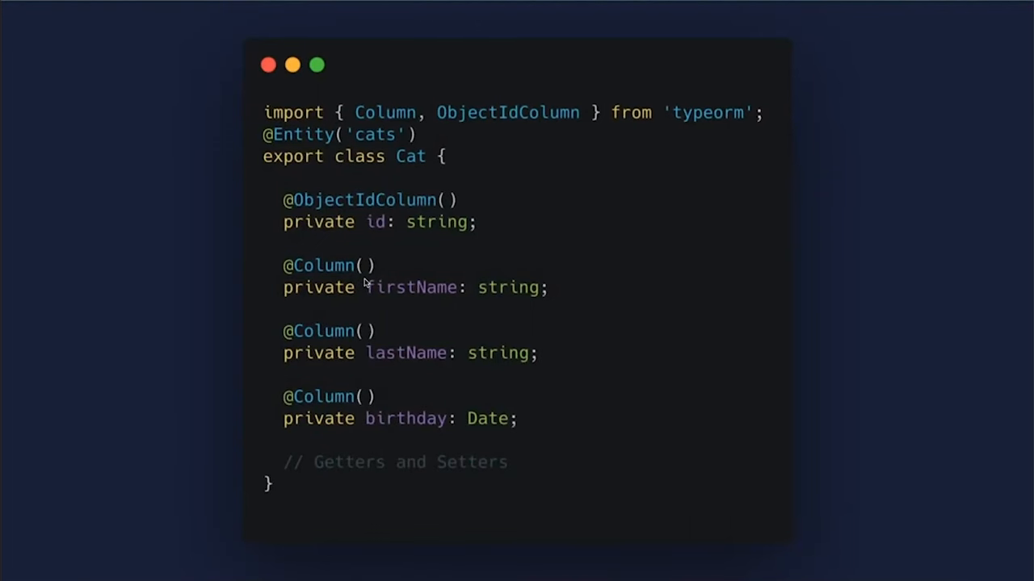
{"action": "mouse_move", "coordinate": [384, 372]}
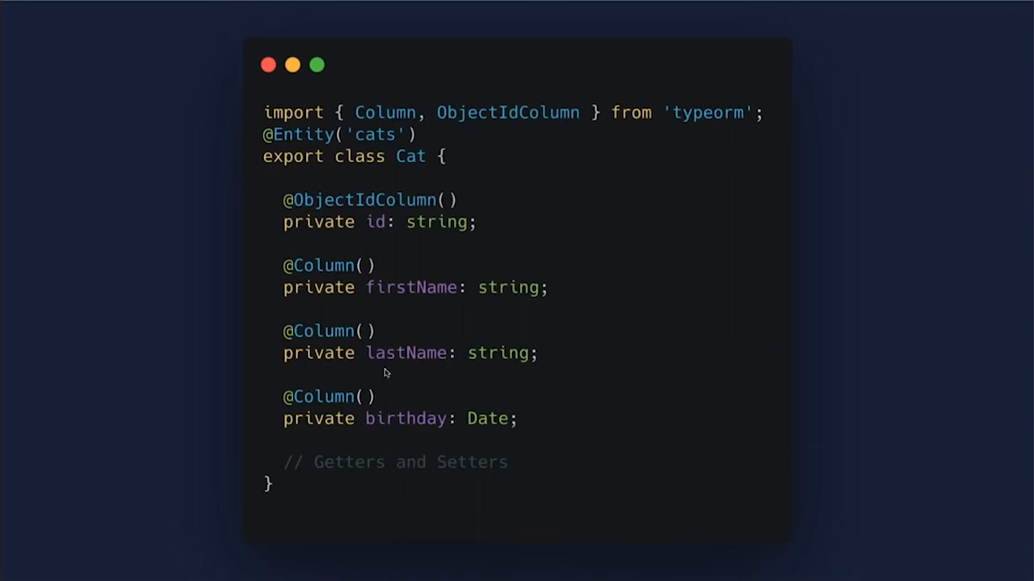
{"action": "mouse_move", "coordinate": [371, 335]}
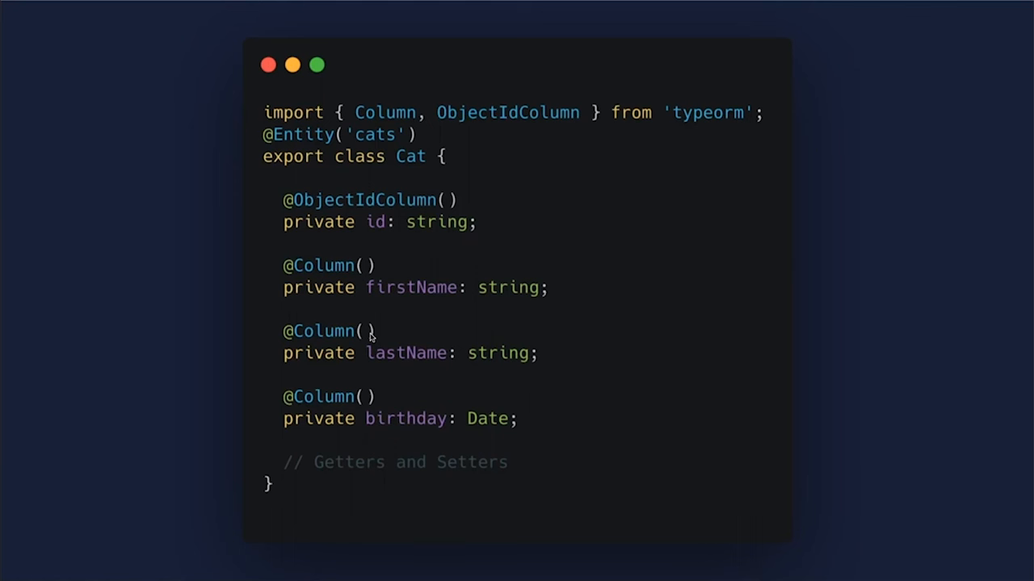
{"action": "mouse_move", "coordinate": [354, 254]}
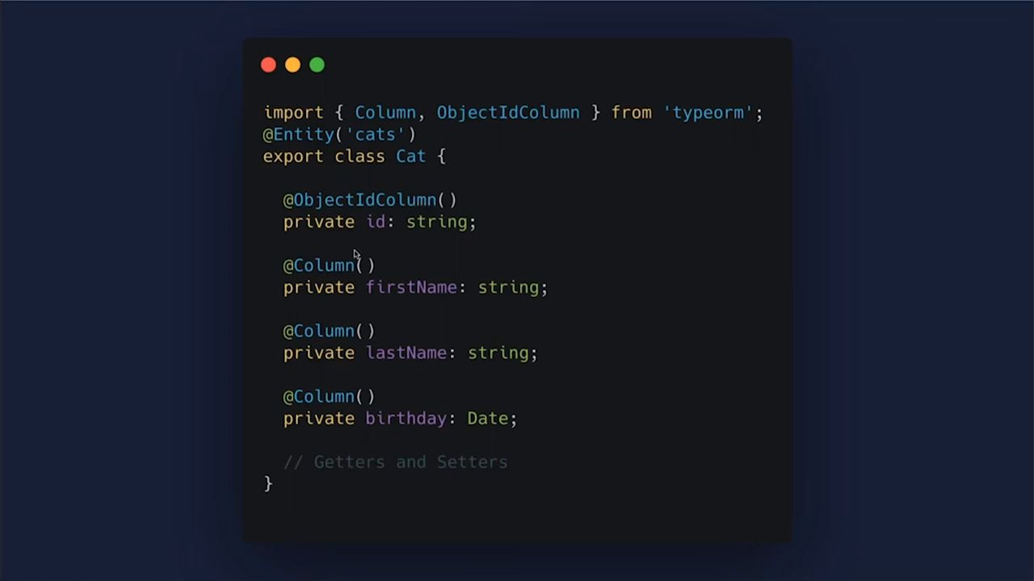
{"action": "mouse_move", "coordinate": [378, 354]}
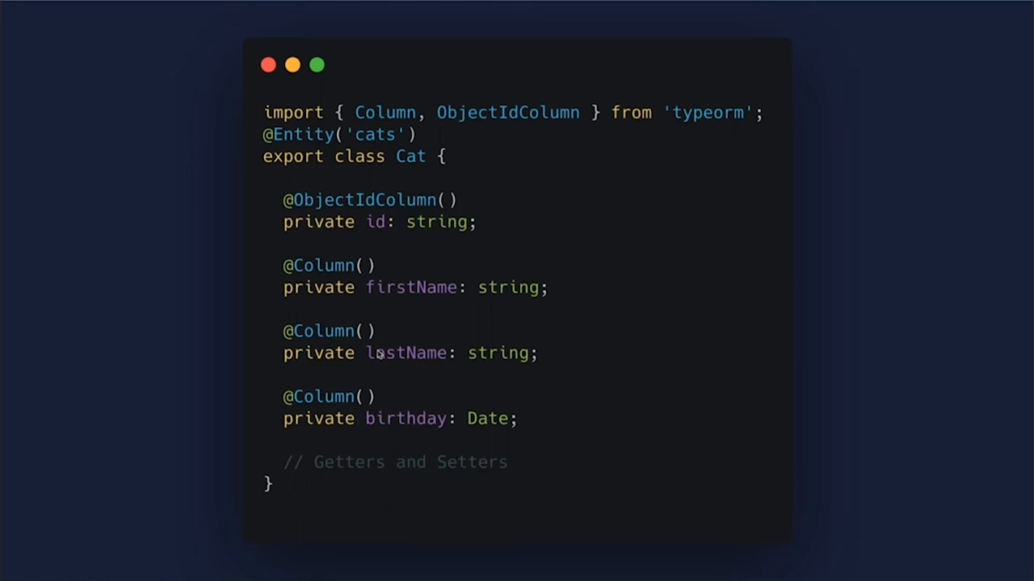
{"action": "mouse_move", "coordinate": [481, 255]}
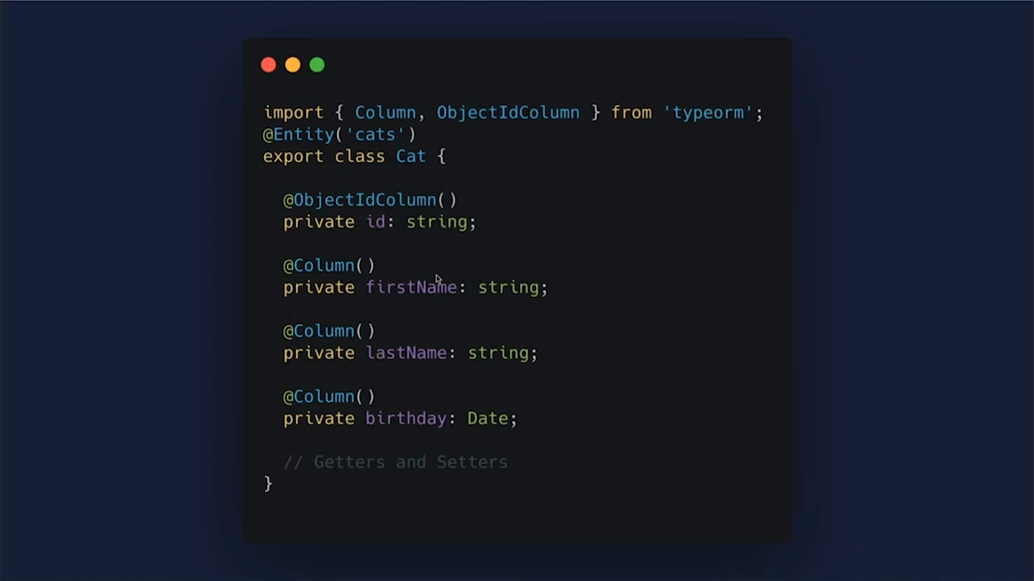
{"action": "mouse_move", "coordinate": [414, 357]}
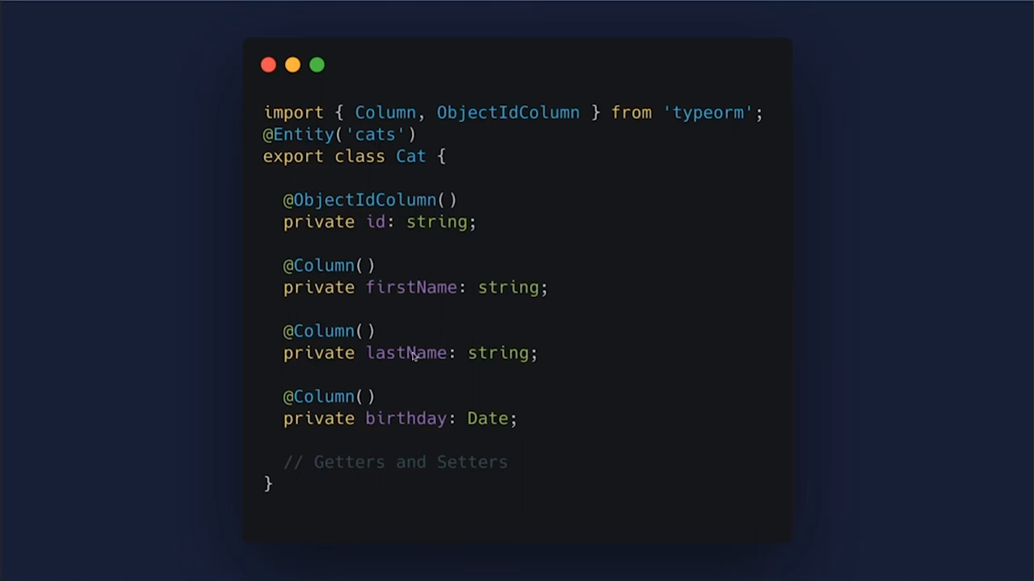
{"action": "mouse_move", "coordinate": [361, 225]}
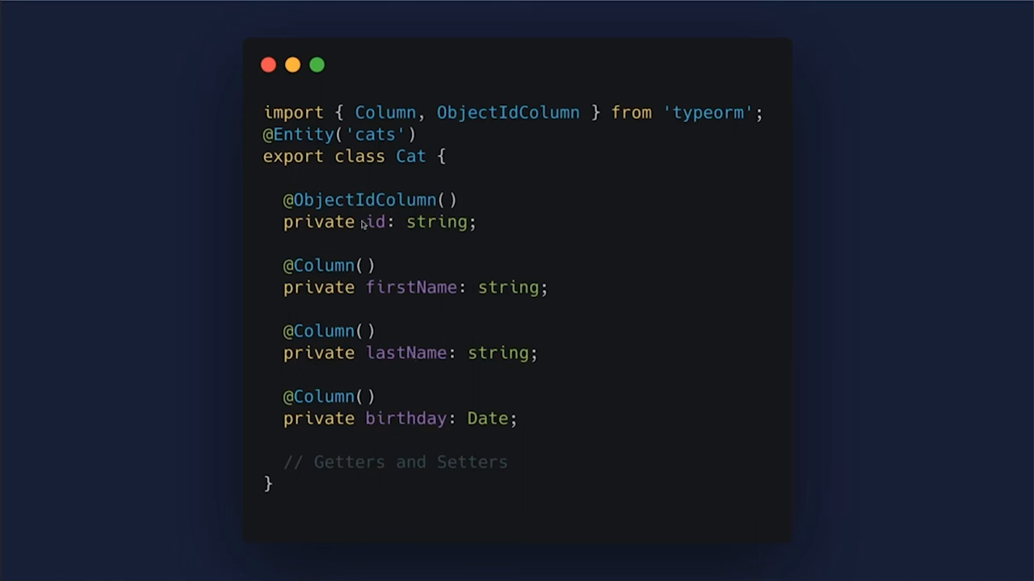
{"action": "mouse_move", "coordinate": [395, 325]}
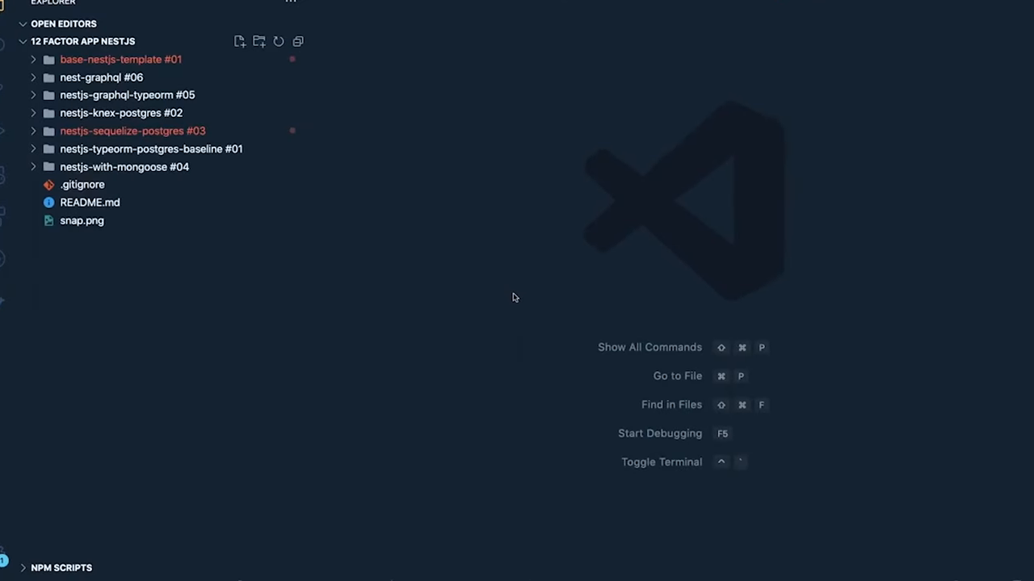
{"action": "mouse_move", "coordinate": [151, 148]}
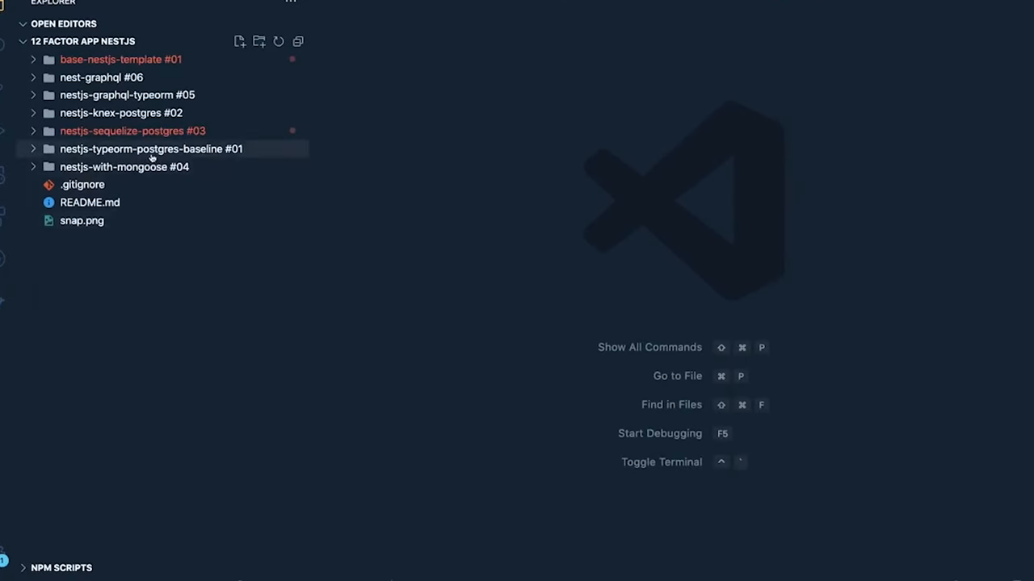
{"action": "mouse_move", "coordinate": [151, 149]}
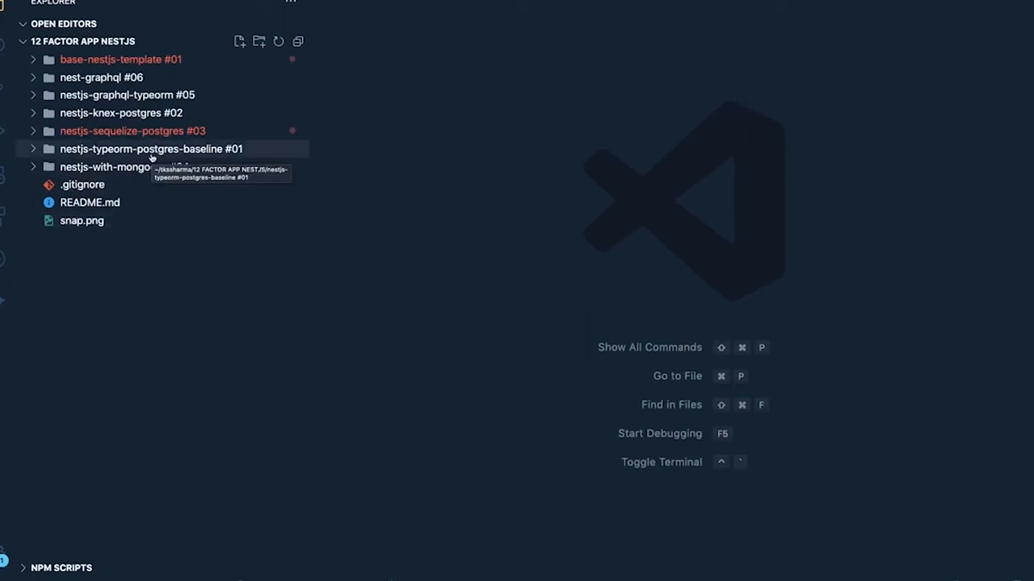
- Preview snap.png, the 12 Factor App/NestJS diagram linking Knex, TypeORM, Sequelize and Mongoose
{"action": "left_click", "coordinate": [81, 221]}
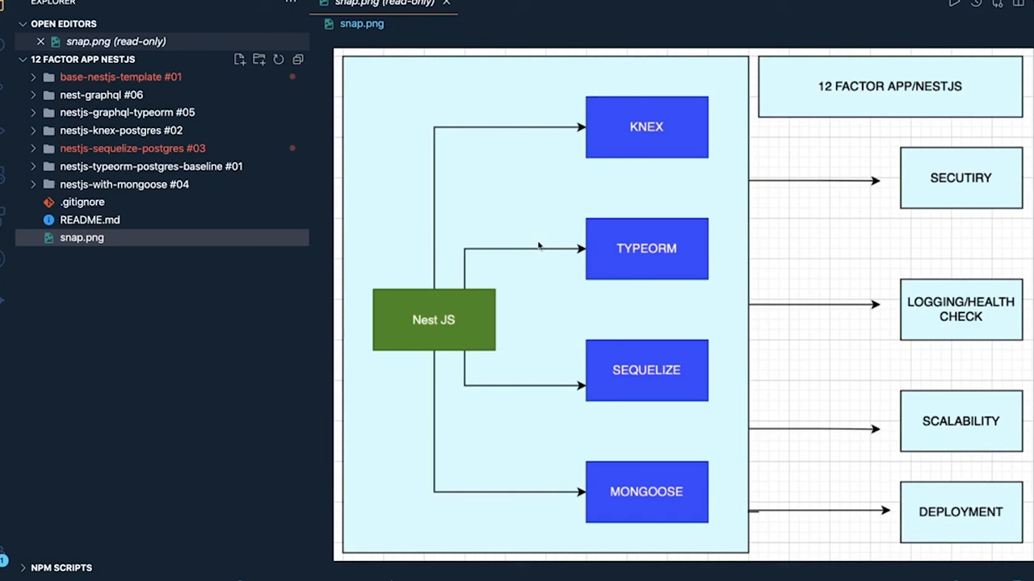
{"action": "mouse_move", "coordinate": [675, 246]}
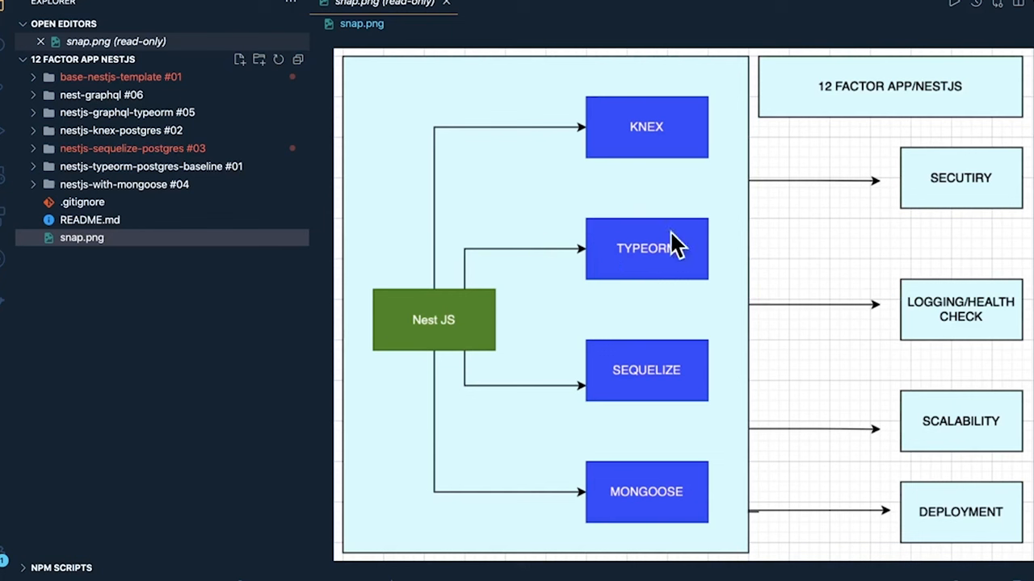
{"action": "mouse_move", "coordinate": [628, 257]}
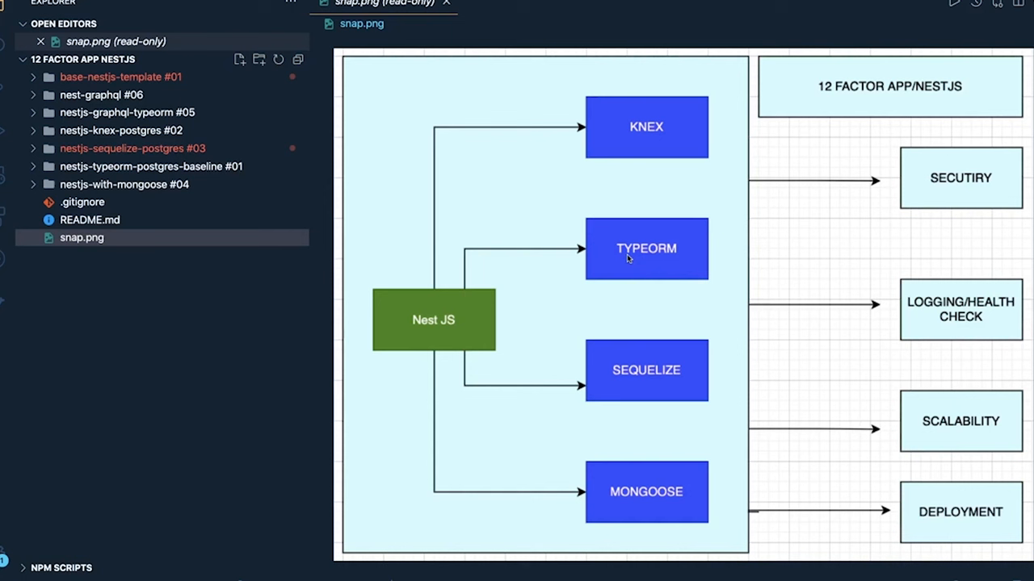
{"action": "mouse_move", "coordinate": [606, 257]}
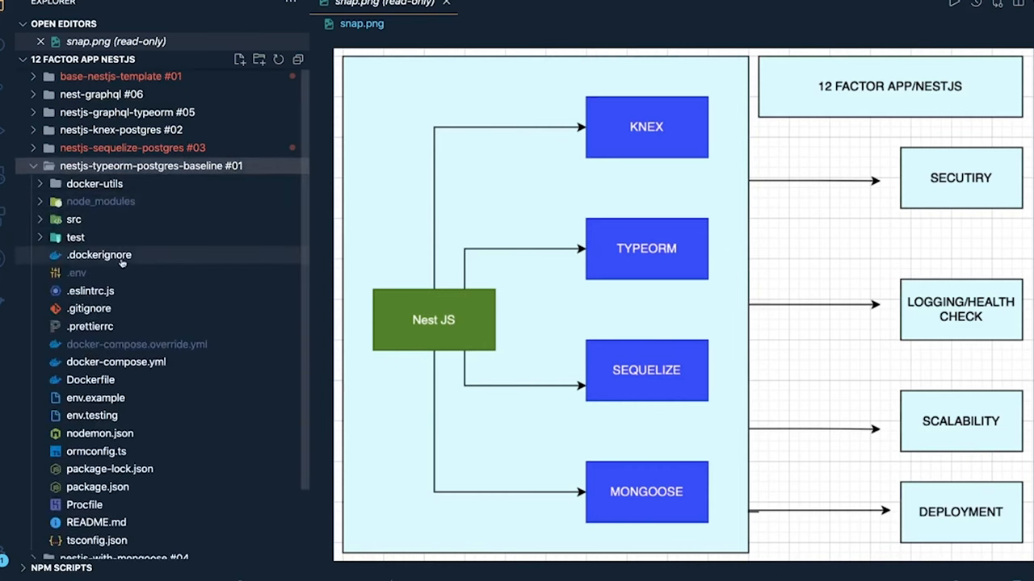
- View ormconfig.ts, then package.json scrolled to its typeorm and db migration scripts
{"action": "left_click", "coordinate": [96, 451]}
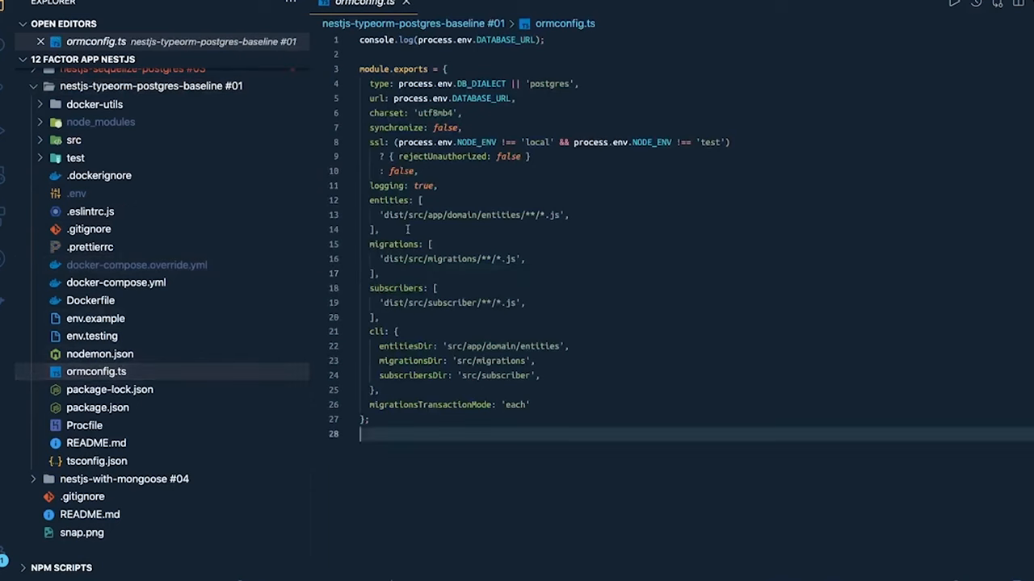
{"action": "left_click", "coordinate": [98, 407]}
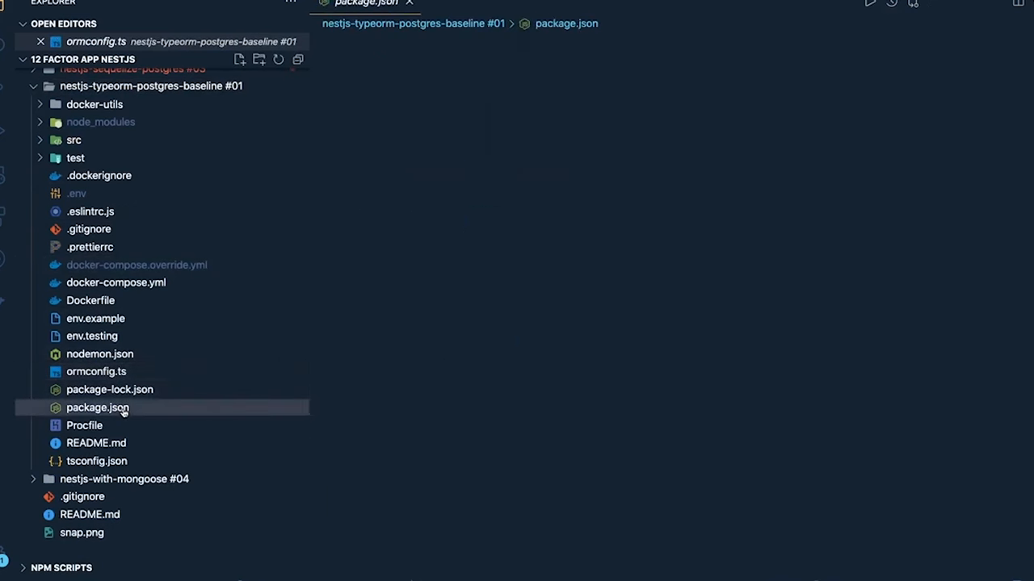
{"action": "left_click", "coordinate": [97, 407]}
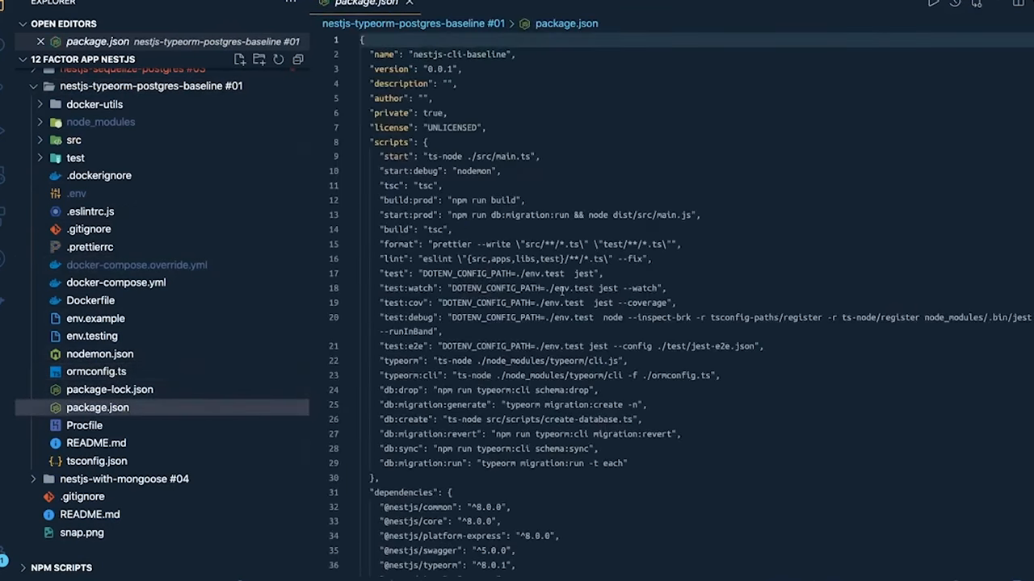
{"action": "scroll", "scroll_direction": "down", "scroll_amount": 3}
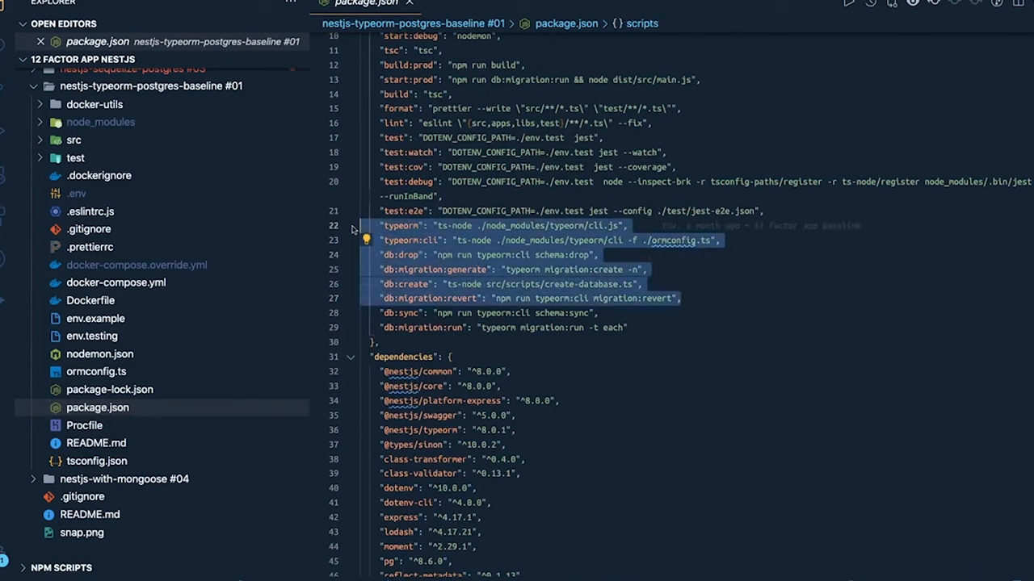
{"action": "mouse_move", "coordinate": [454, 244]}
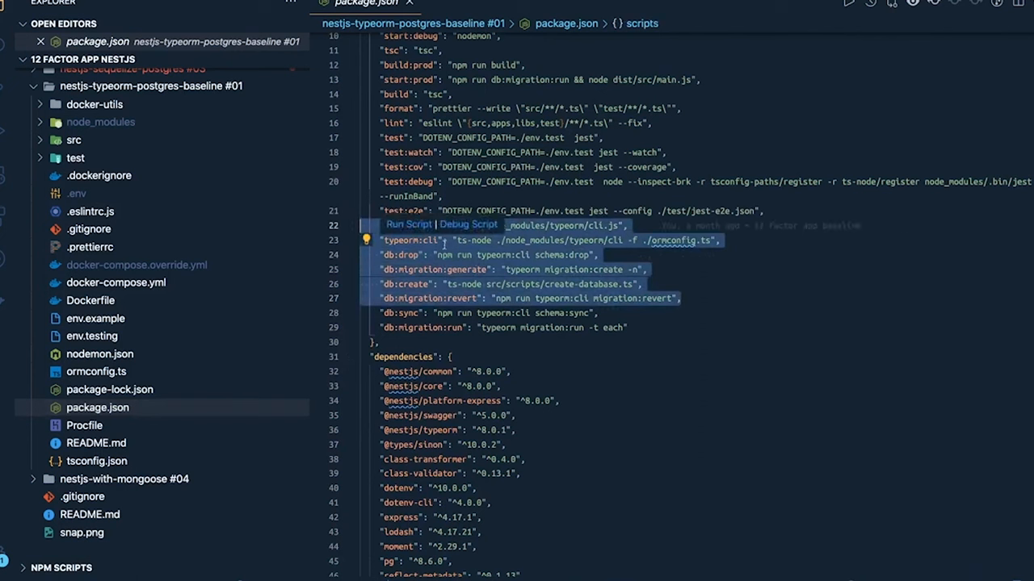
{"action": "mouse_move", "coordinate": [128, 255]}
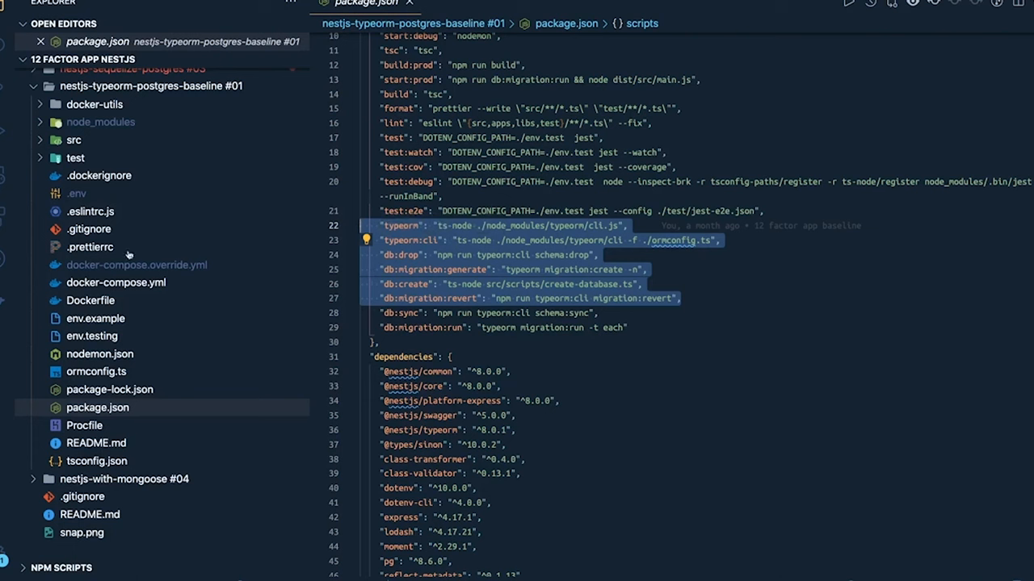
{"action": "left_click", "coordinate": [74, 139]}
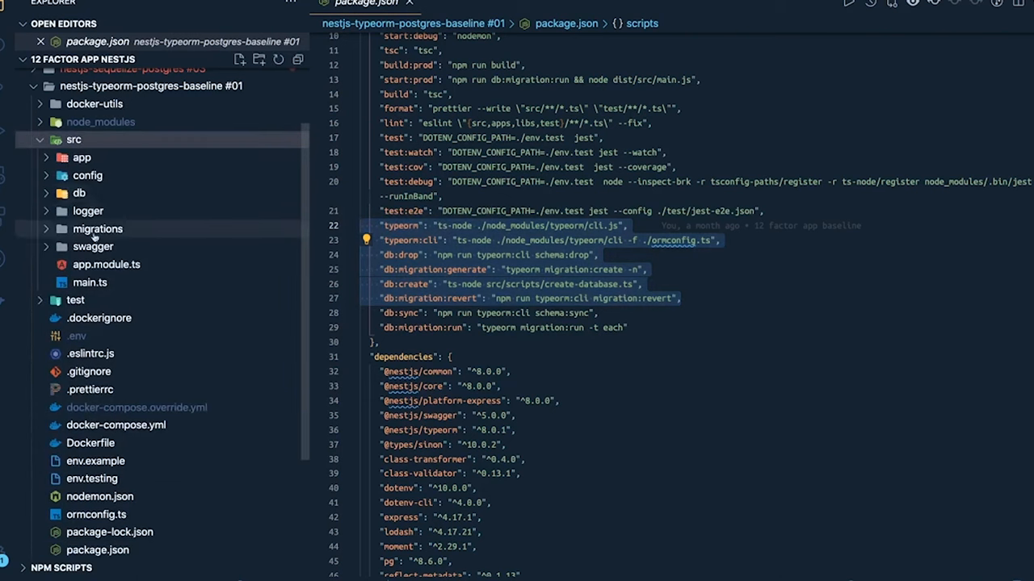
{"action": "left_click", "coordinate": [98, 229]}
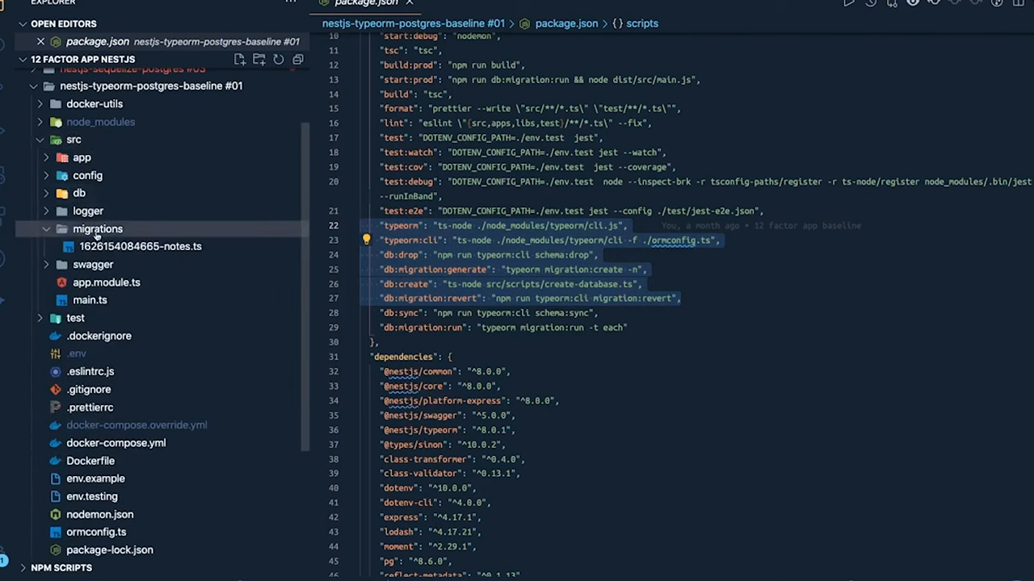
{"action": "left_click", "coordinate": [140, 246]}
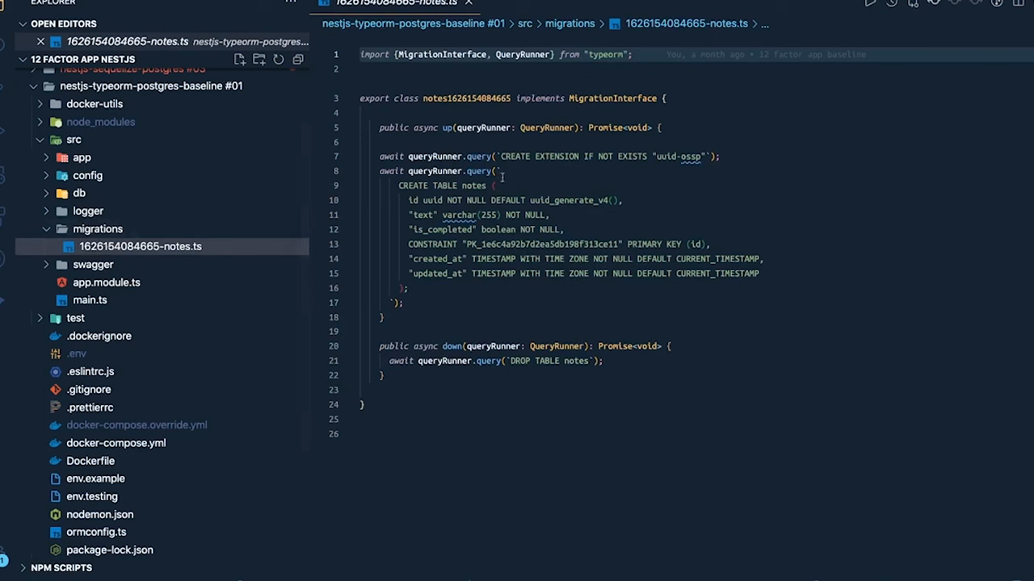
{"action": "left_click", "coordinate": [497, 184]}
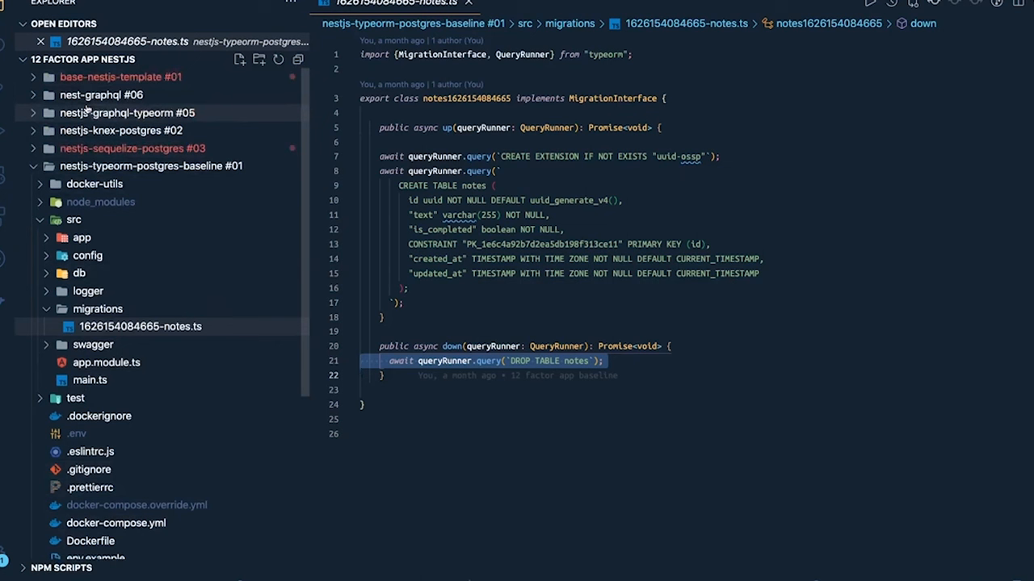
{"action": "mouse_move", "coordinate": [122, 112]}
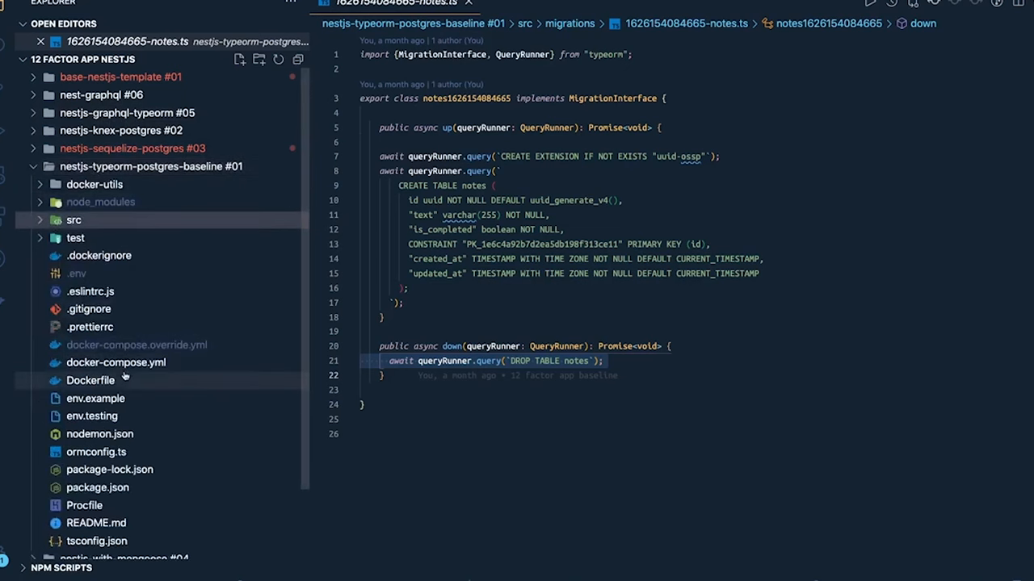
- View docker-compose.yml and docker-compose.override.yml, then .env with NODE_ENV local and Postgres DATABASE_URL
{"action": "left_click", "coordinate": [116, 362]}
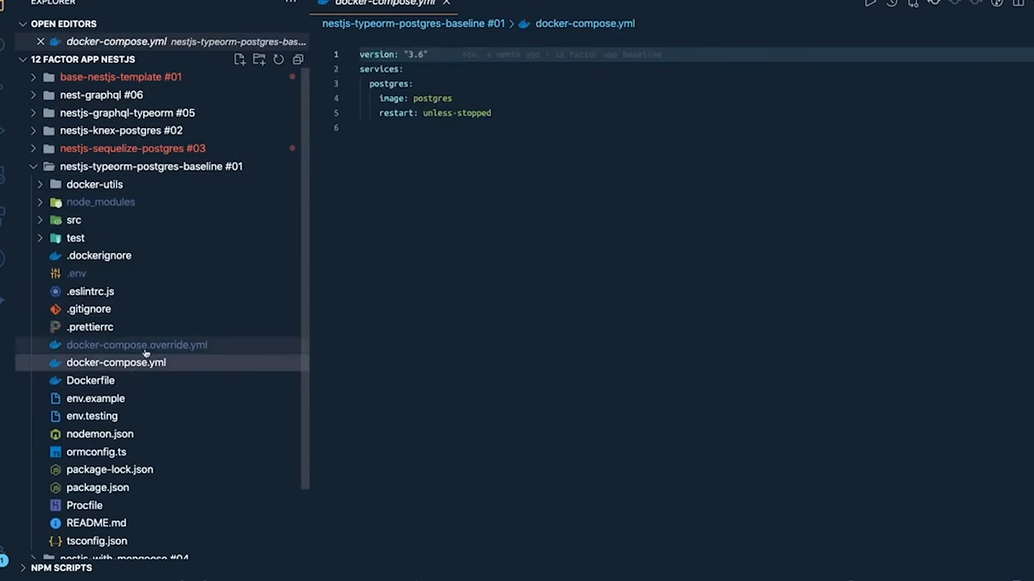
{"action": "left_click", "coordinate": [136, 345]}
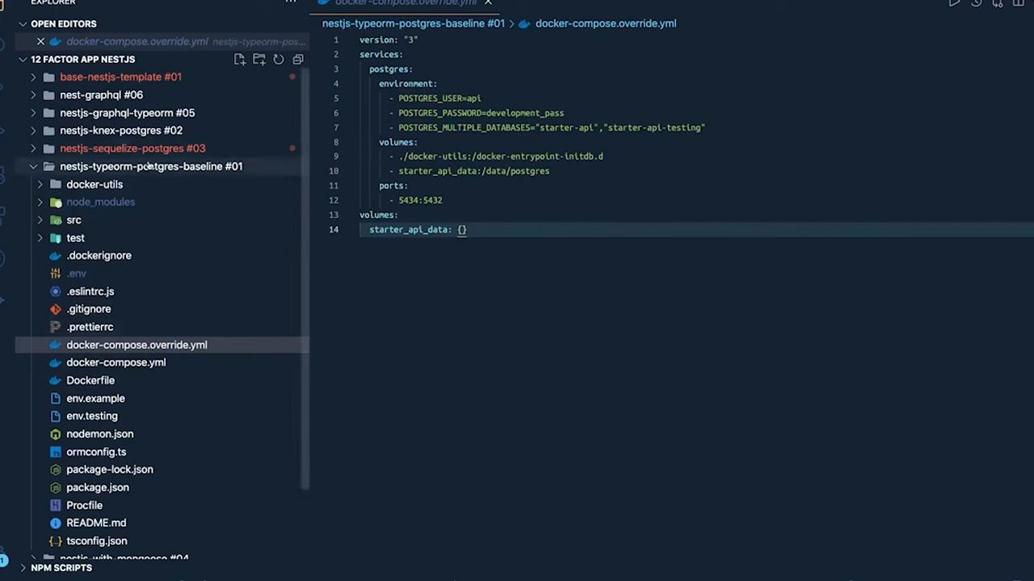
{"action": "mouse_move", "coordinate": [150, 166]}
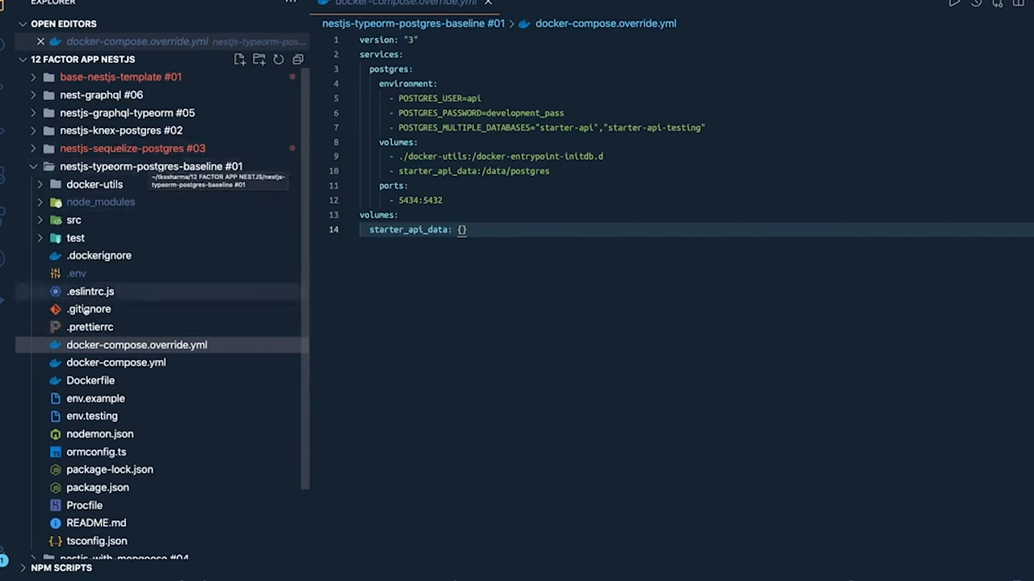
{"action": "left_click", "coordinate": [76, 273]}
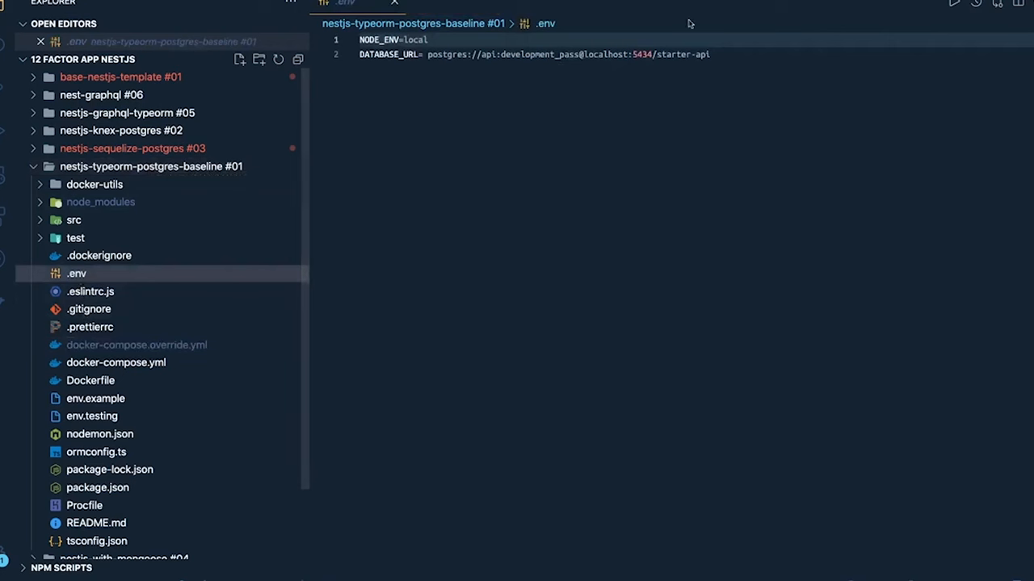